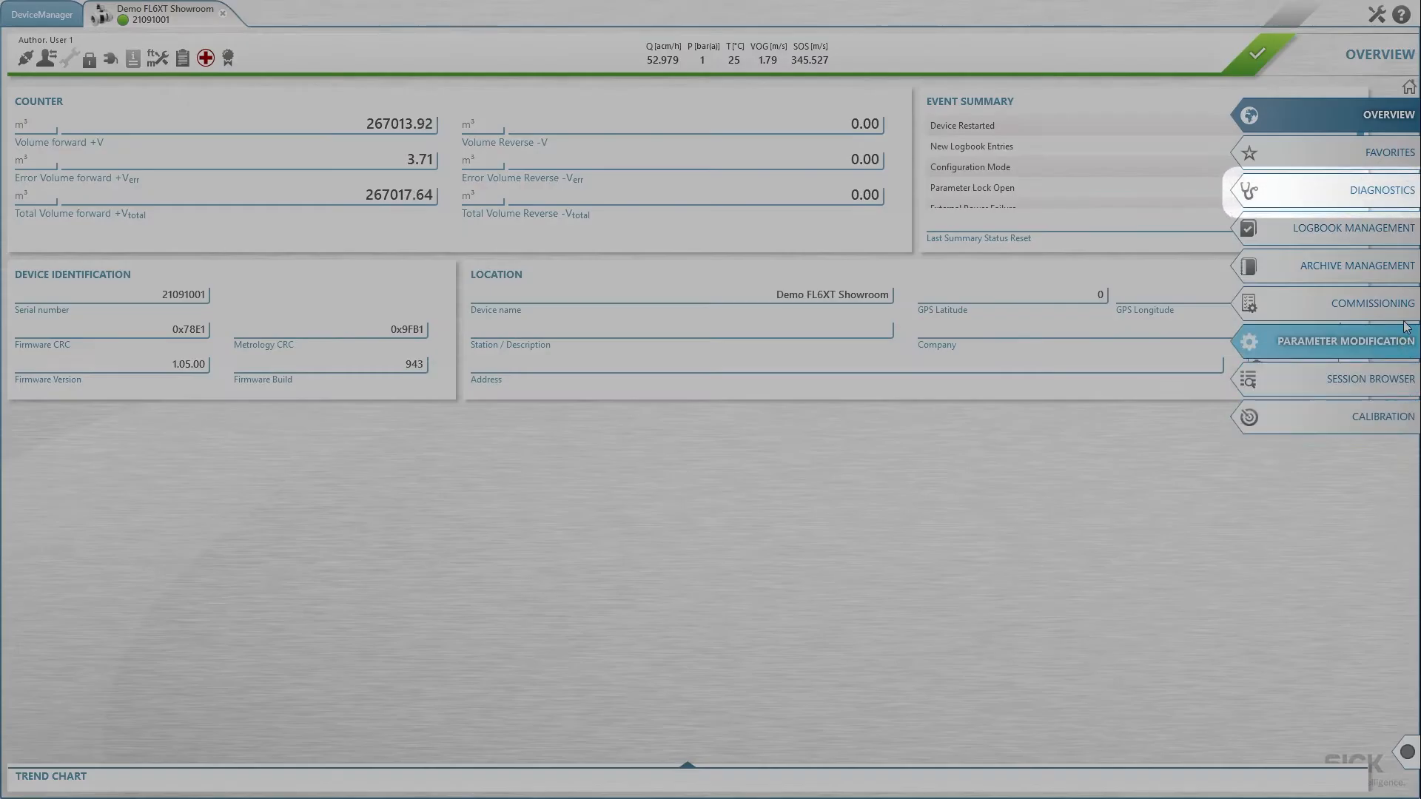
Step: Open the Diagnostics area for the Demo FL6XT Showroom device
left_click(1357, 189)
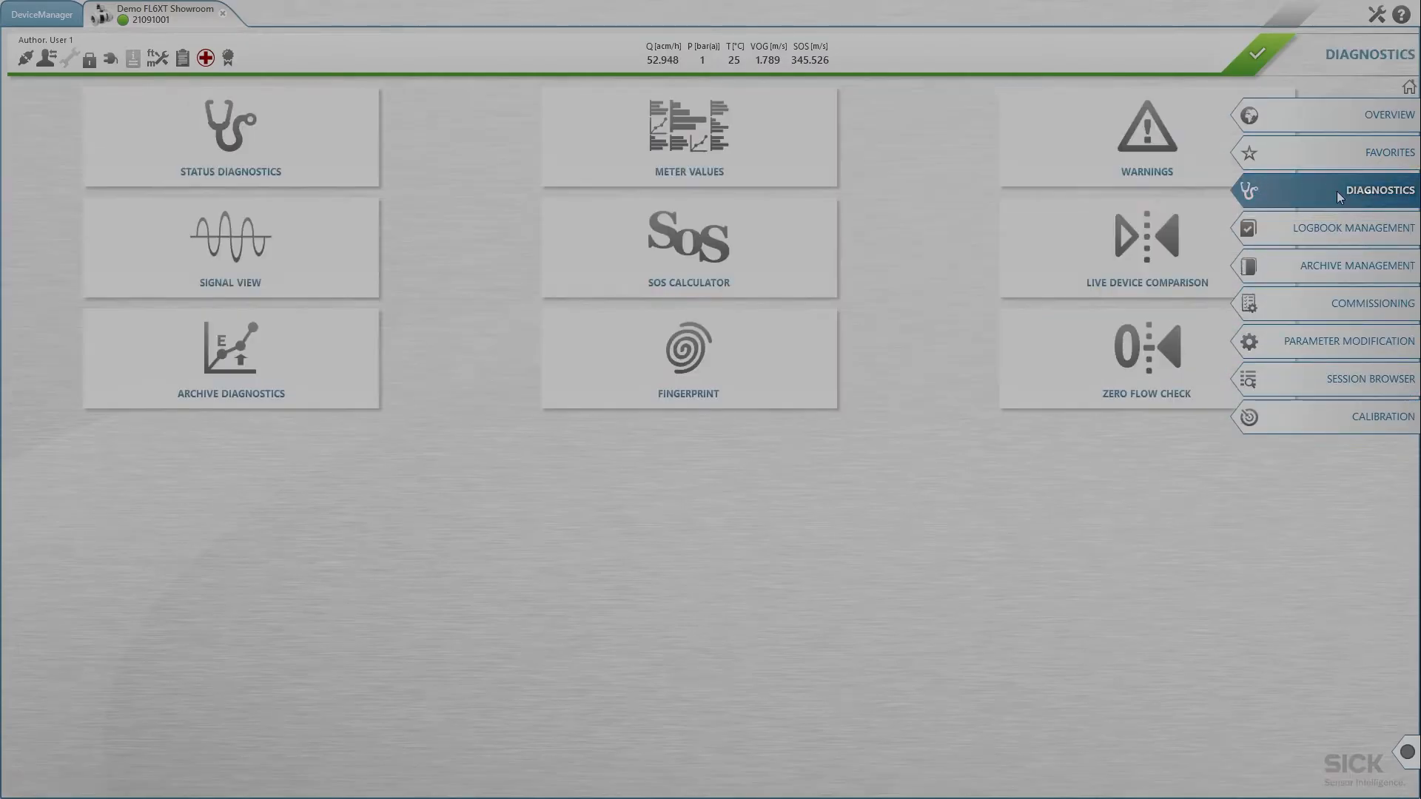
mouse_move(687, 246)
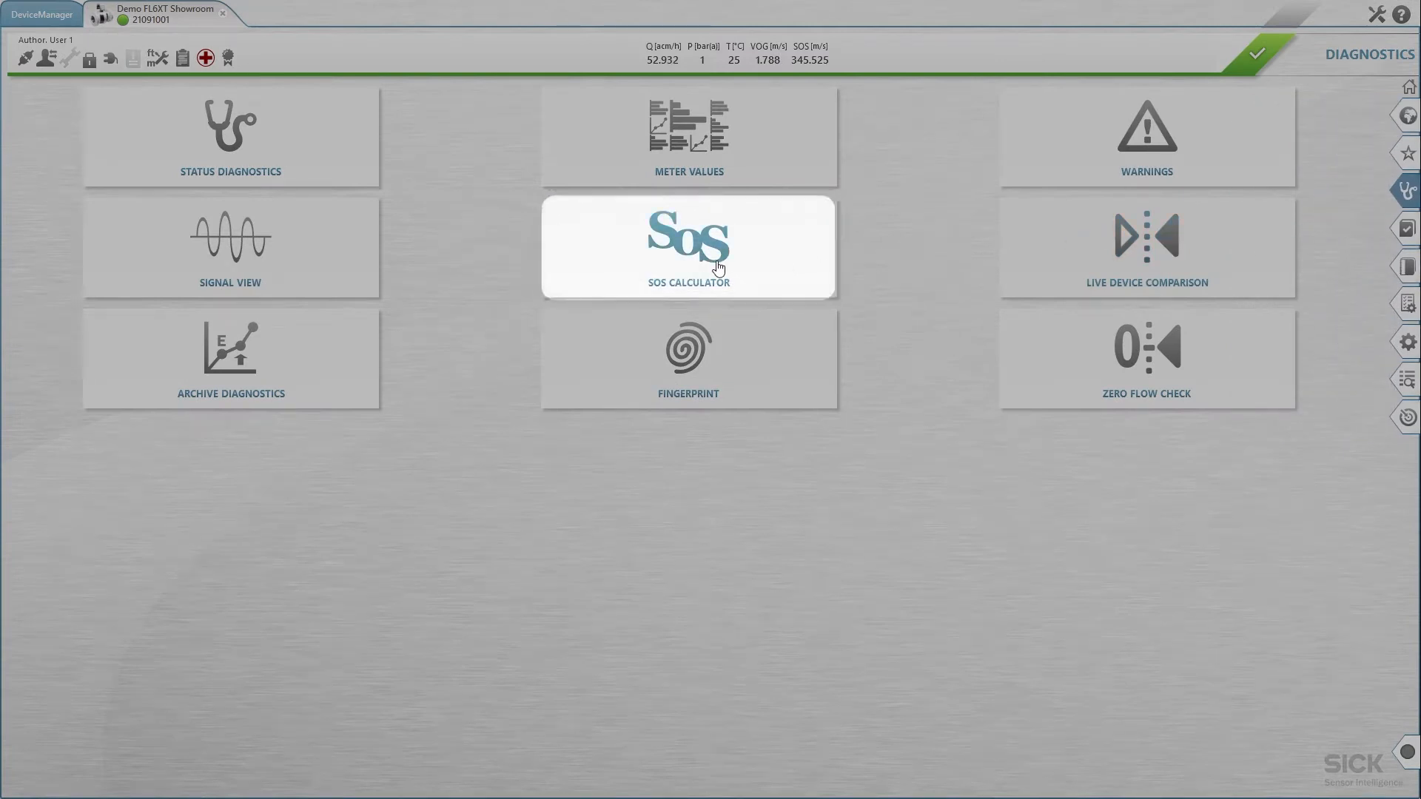
Step: Launch the SOS Calculator from the Diagnostics page
left_click(687, 247)
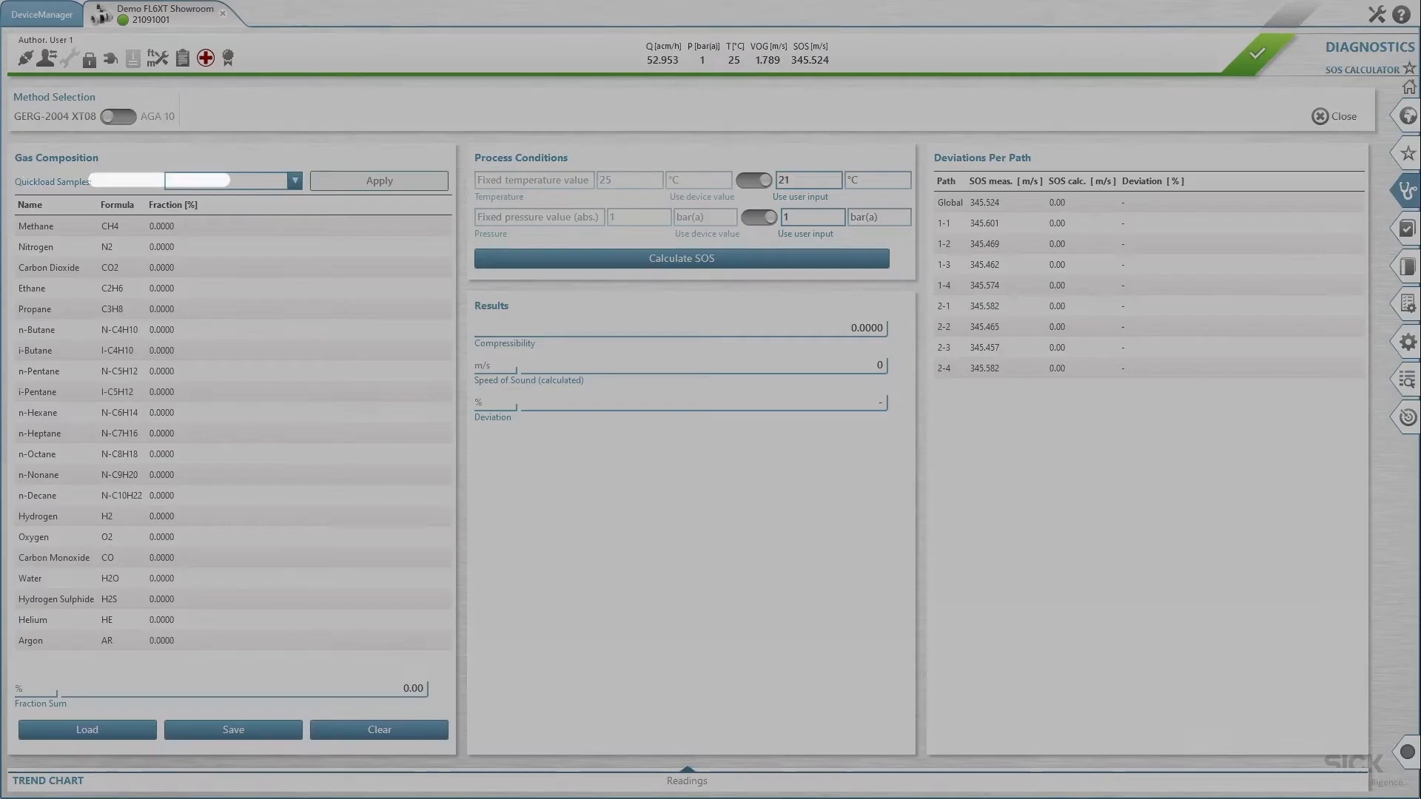
left_click(231, 181)
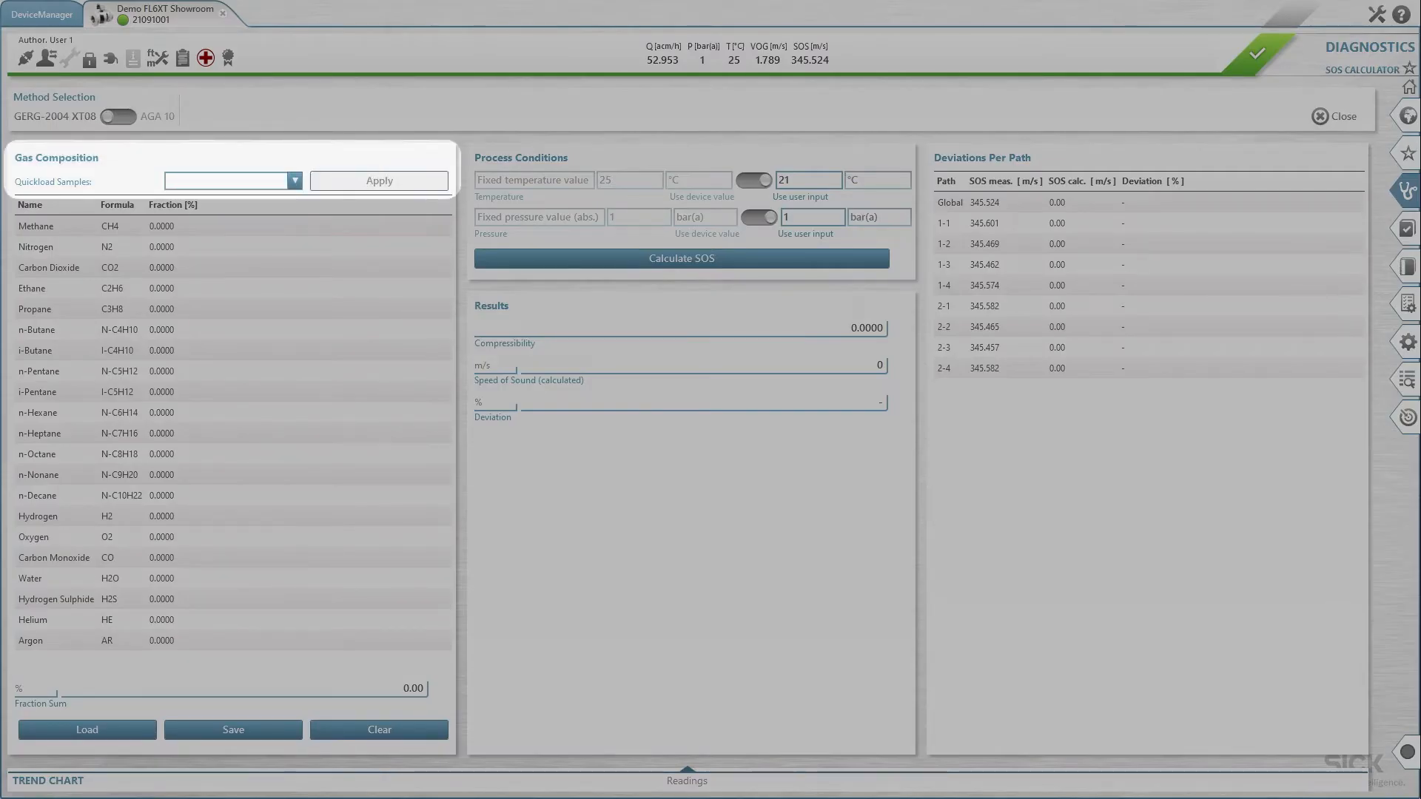
Step: Choose the Ambient air sample from the Quickload Samples list
left_click(294, 180)
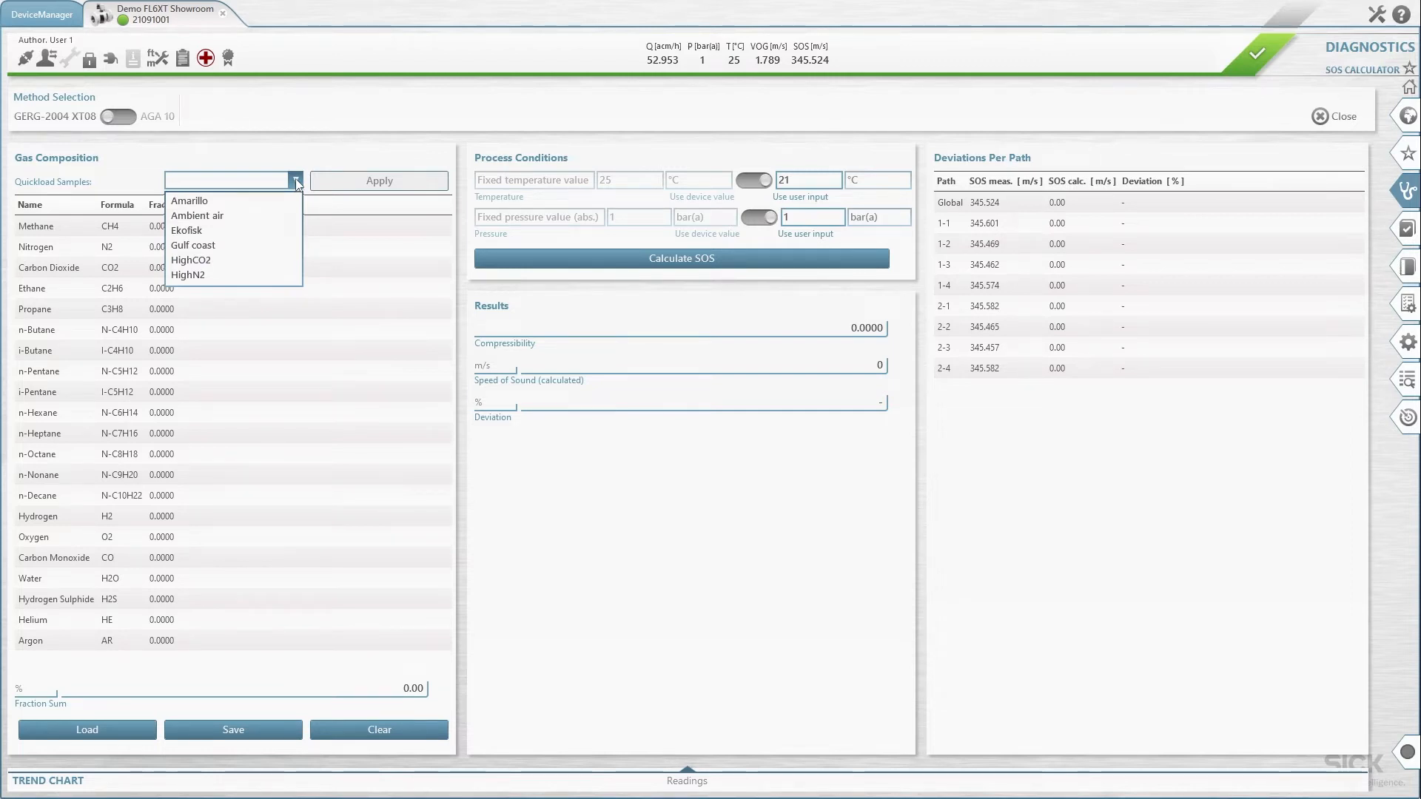
left_click(197, 215)
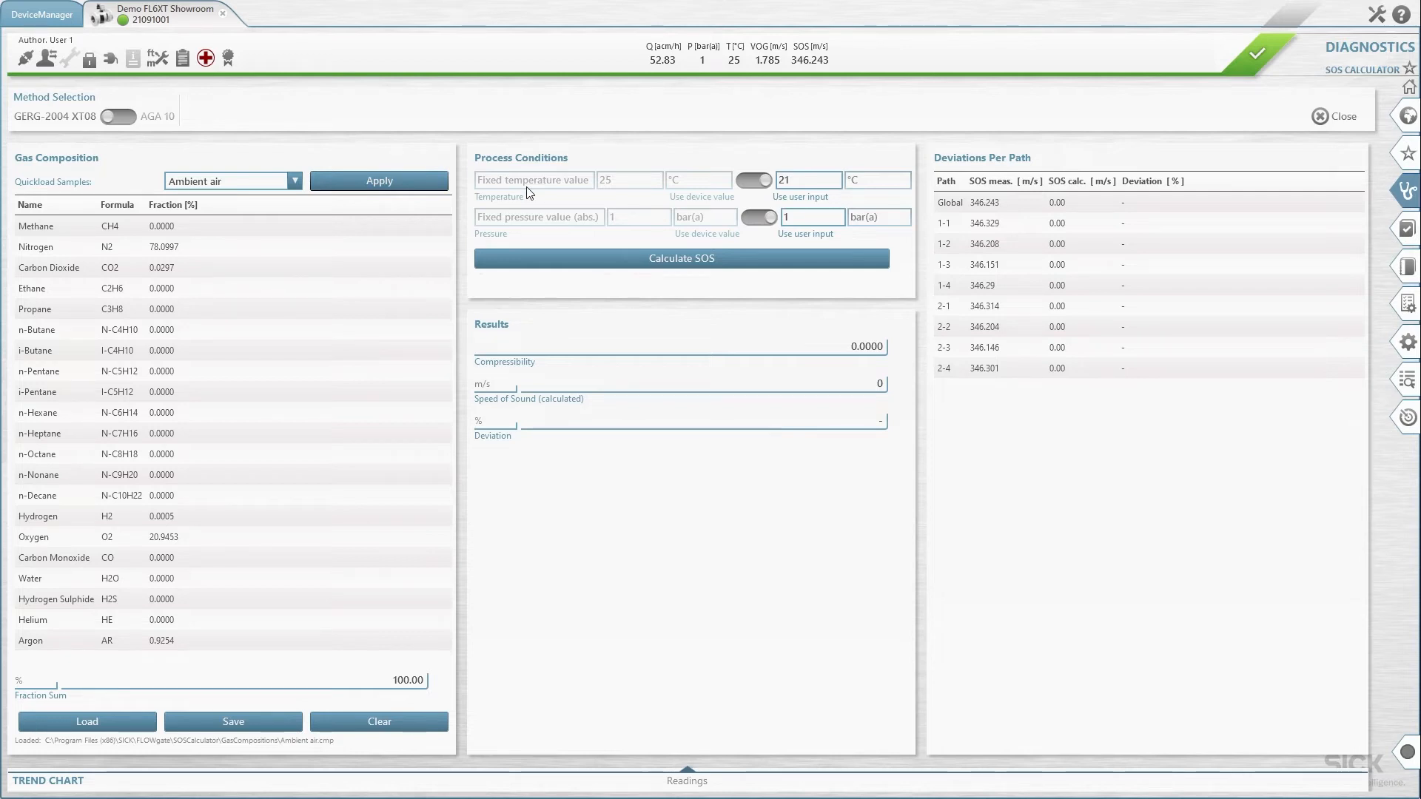
Step: Set the user temperature to 25 °C for the speed of sound calculation
left_click(681, 258)
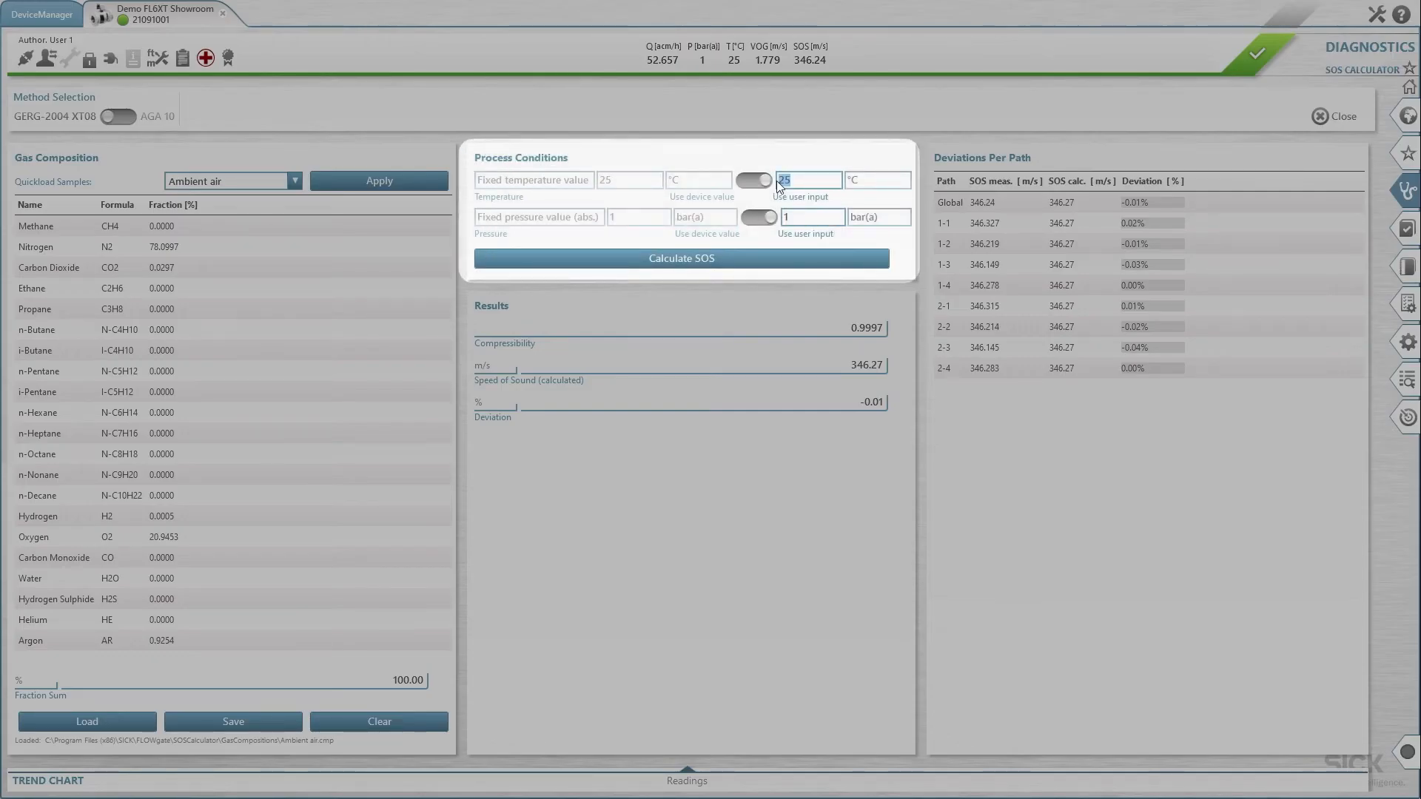